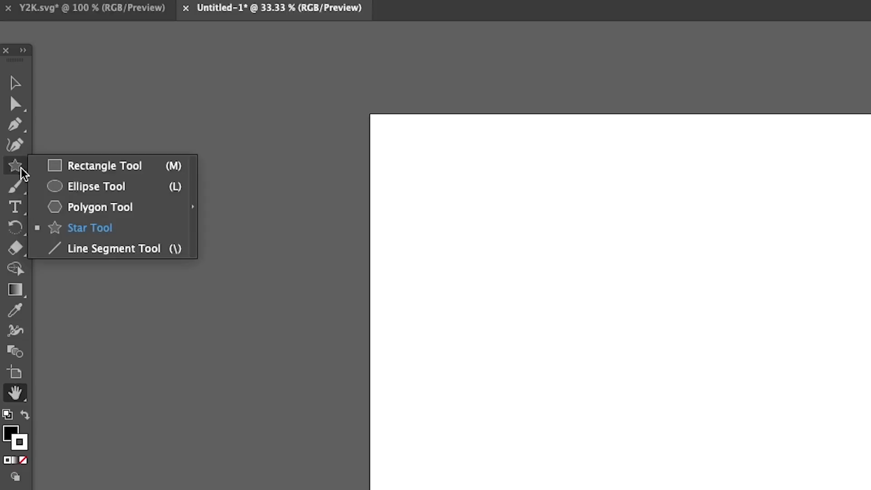
mouse_move(72, 187)
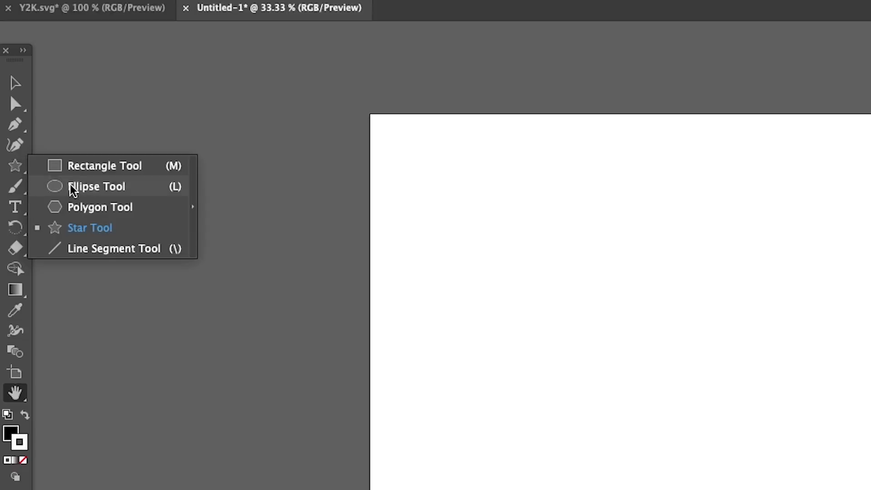
Draw a black circle and pucker it about -59% into a four-pointed sparkle
left_click(97, 186)
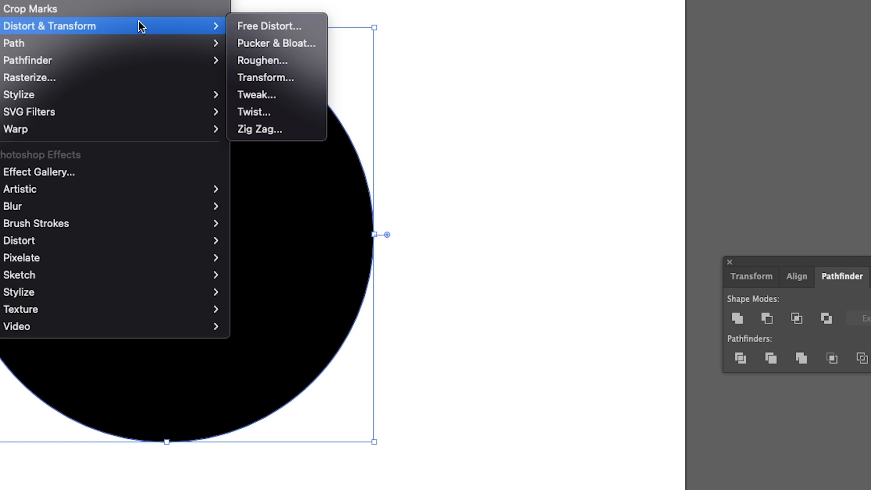
left_click(276, 44)
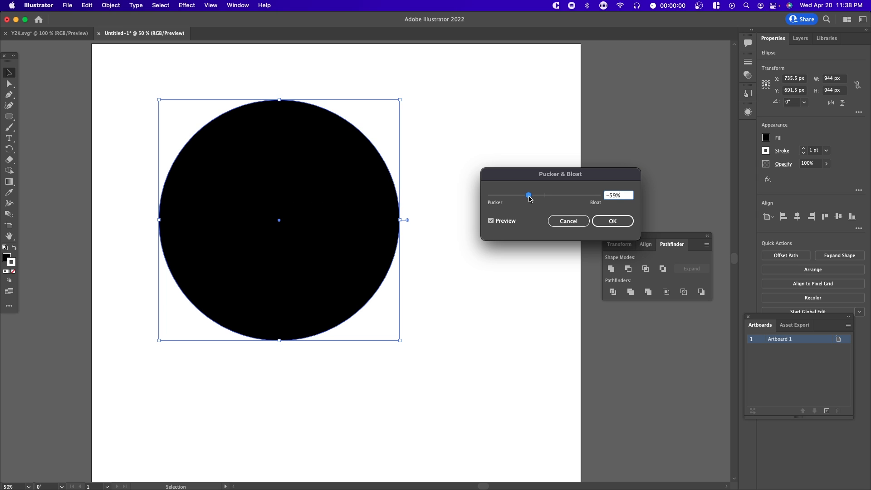
left_click(612, 220)
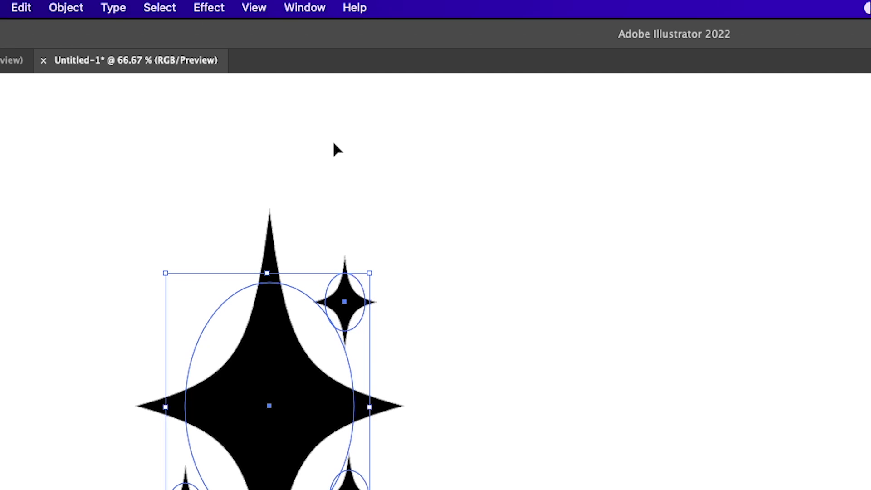
Restyle the sparkle cluster via Appearance as unfilled shapes with a thick black stroke
left_click(305, 8)
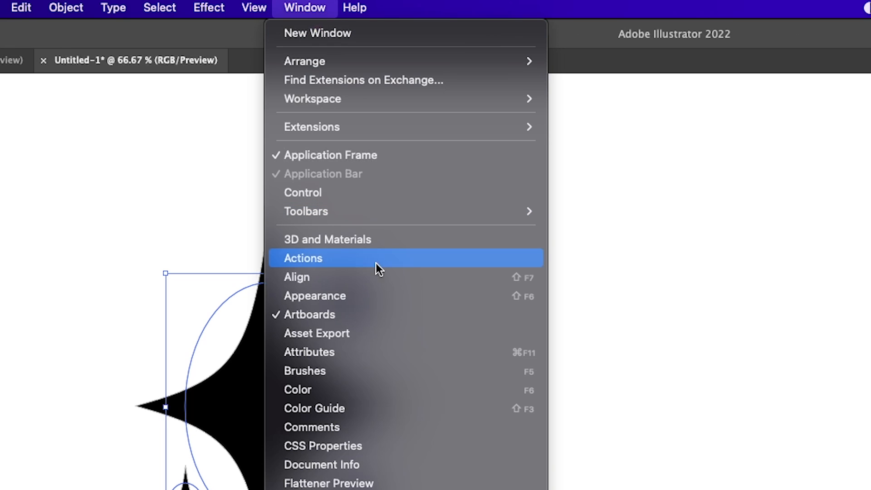
left_click(315, 296)
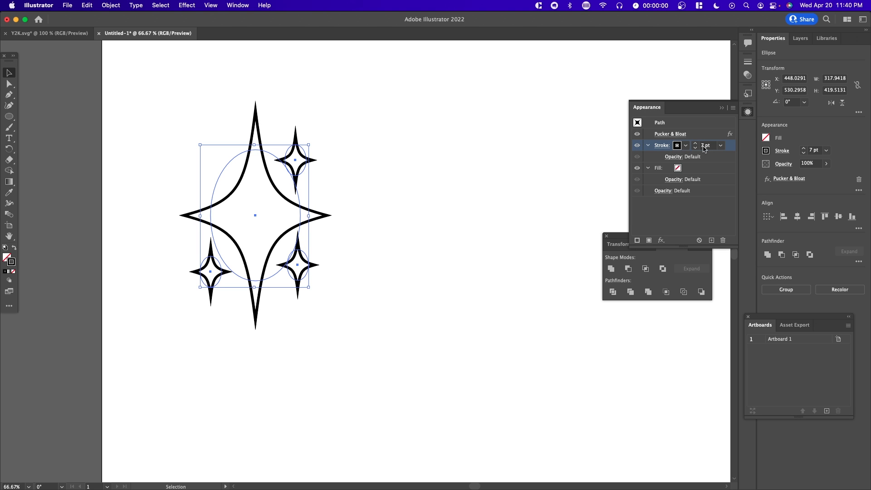
left_click(396, 165)
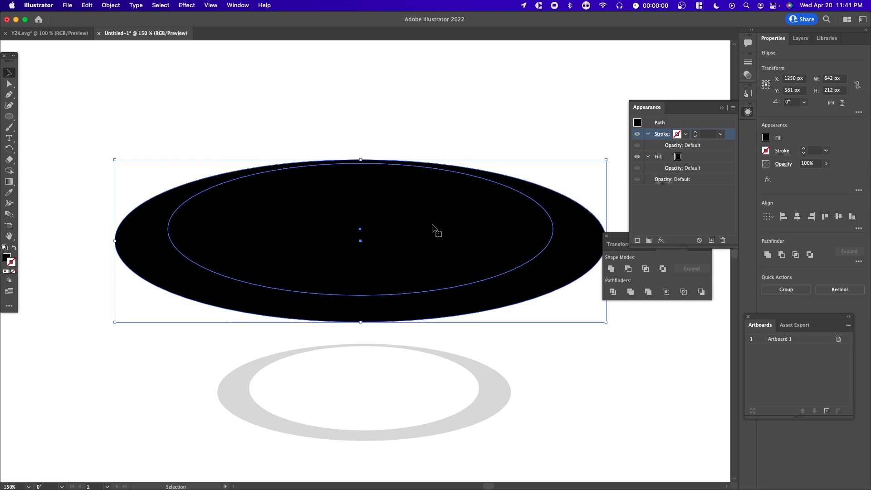
Bring up the Pathfinder panel to subtract the inner ellipse from the halo
left_click(236, 5)
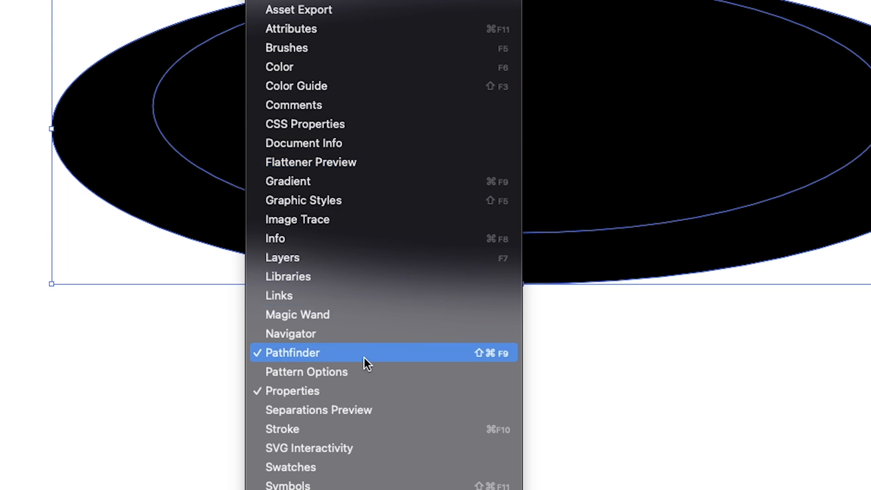
left_click(291, 352)
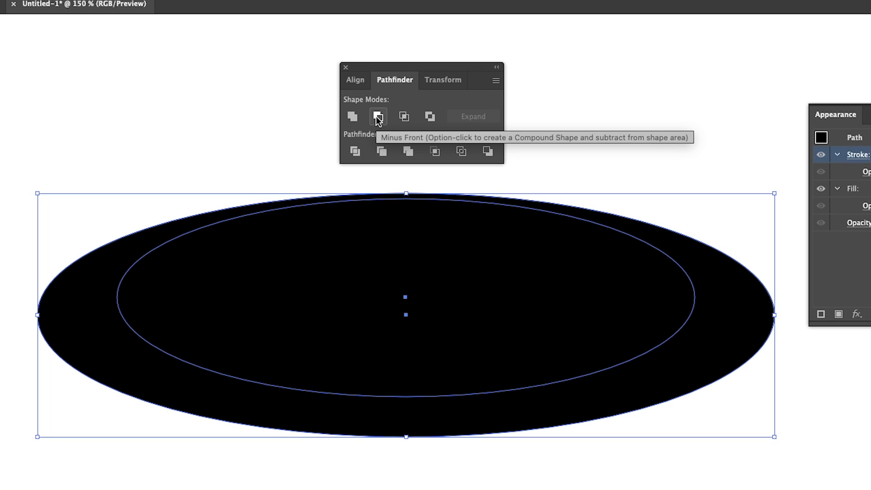
mouse_move(455, 330)
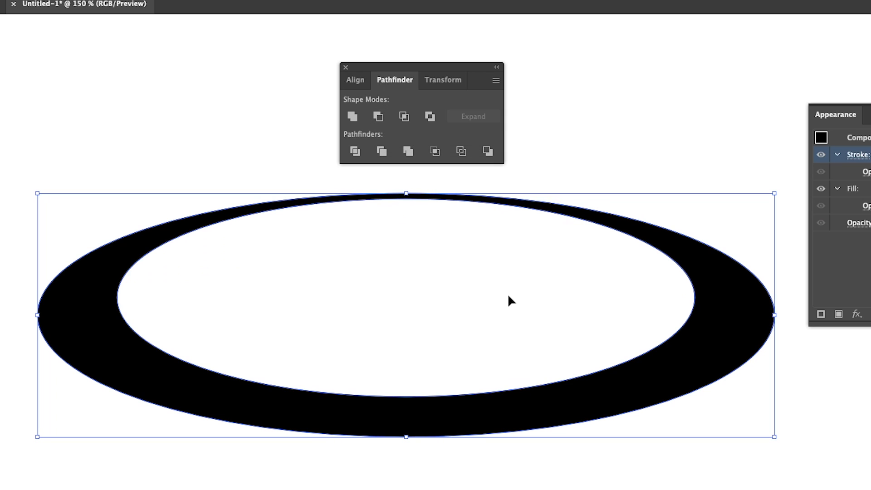
mouse_move(591, 266)
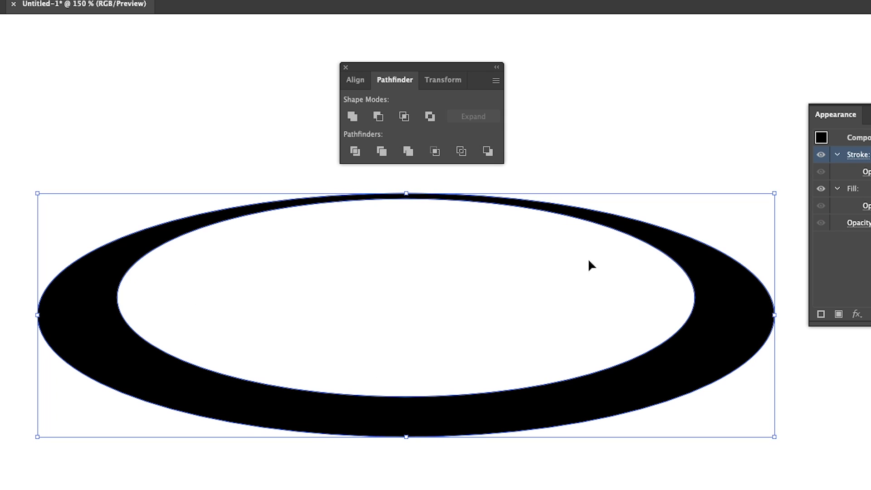
mouse_move(620, 177)
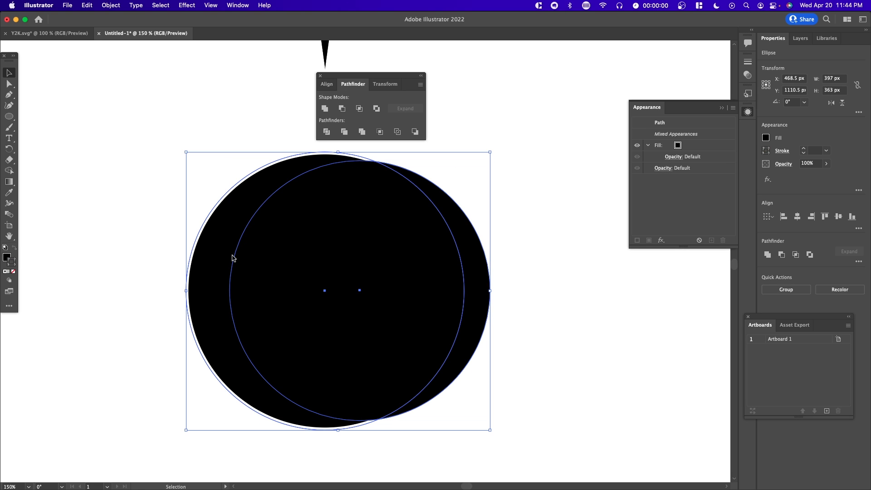
mouse_move(275, 389)
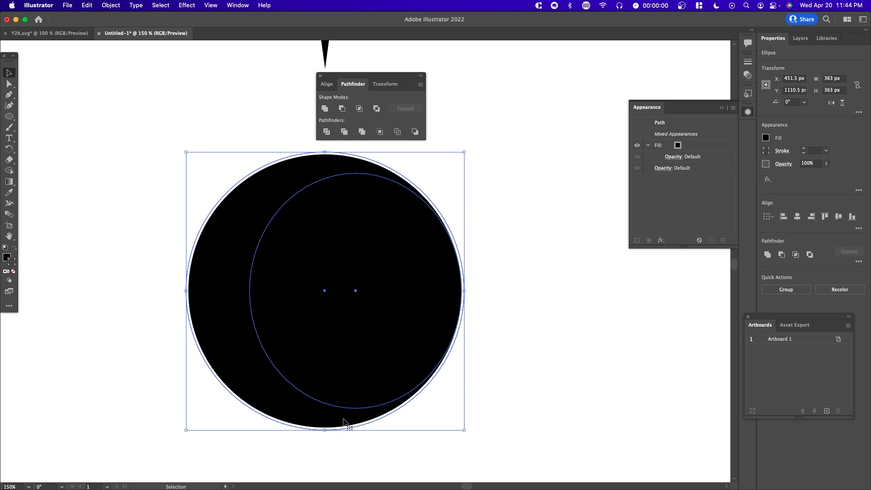
mouse_move(343, 108)
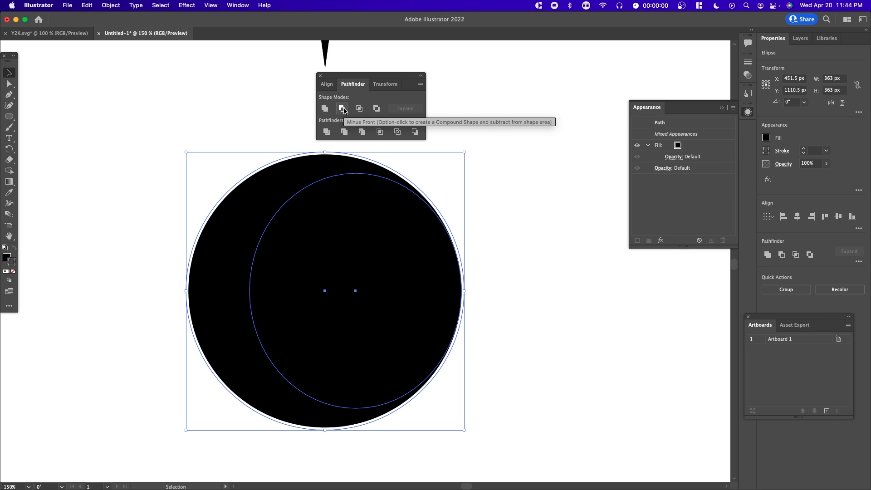
Subtract the front circle with Minus Front, leaving a crescent moon
left_click(343, 108)
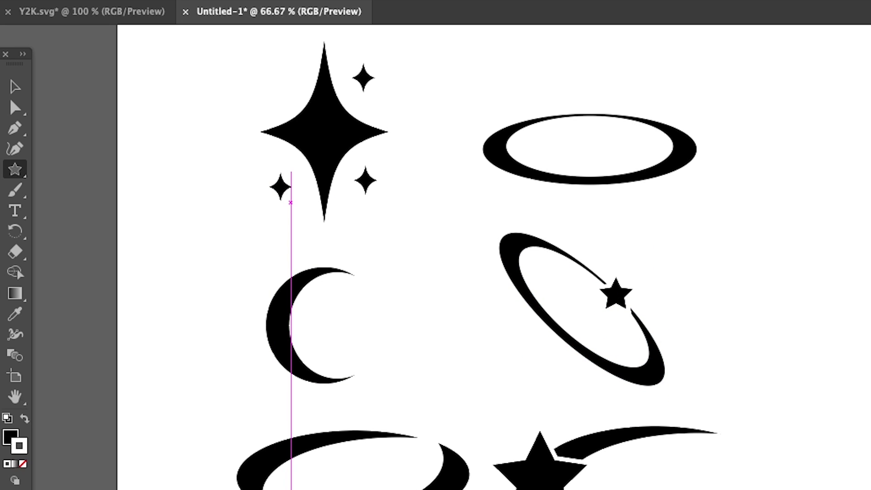
Draw a new star with the Star Tool for the rounded black star emblem
left_click(9, 117)
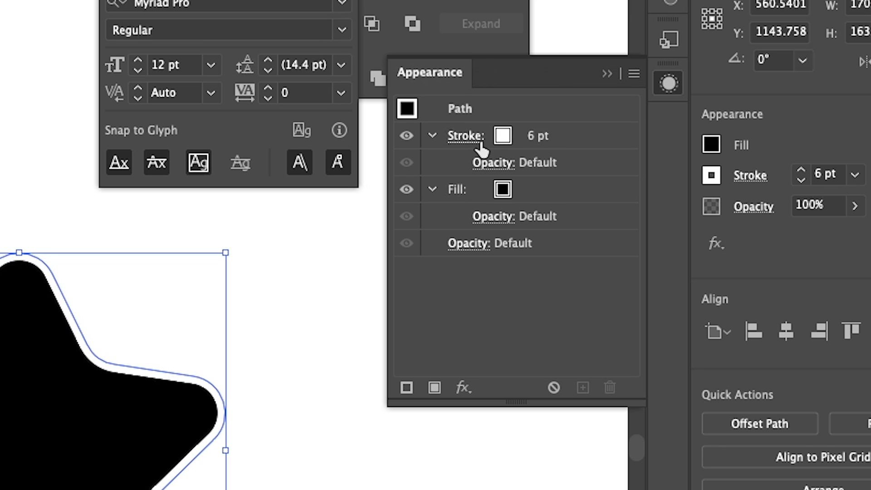
mouse_move(505, 134)
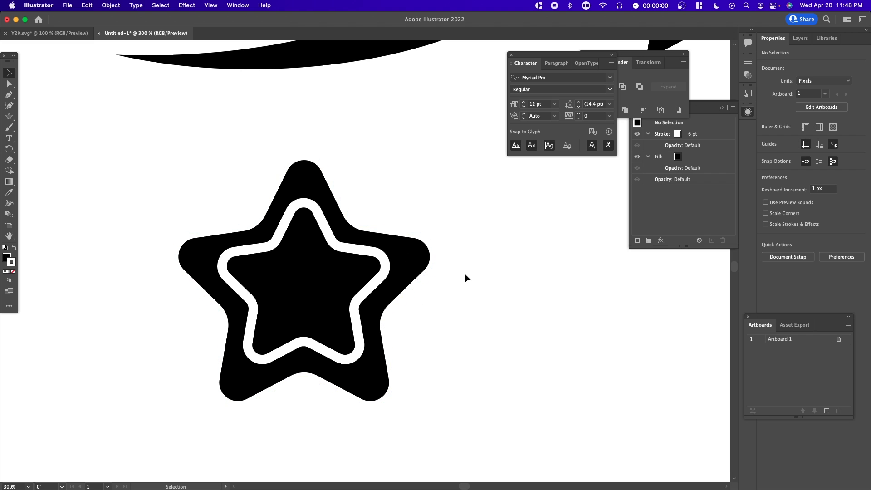
Set the rounded star copy's fill to None and its stroke to black
left_click(304, 278)
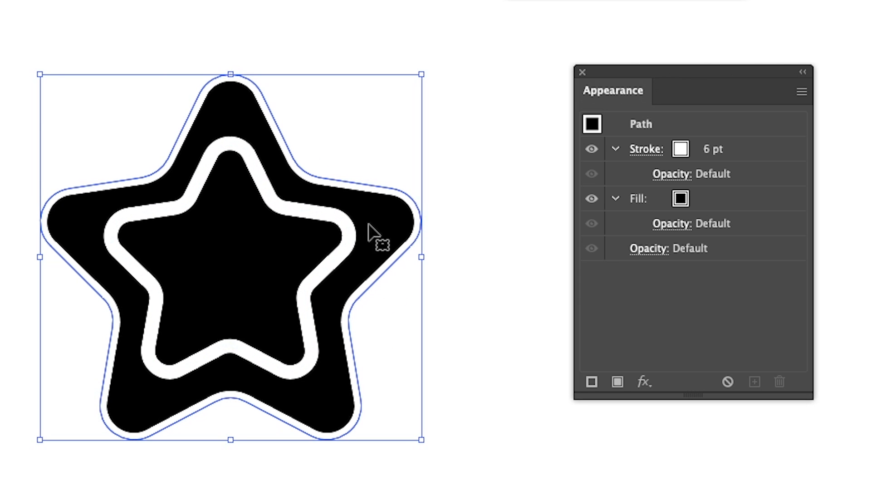
left_click(699, 199)
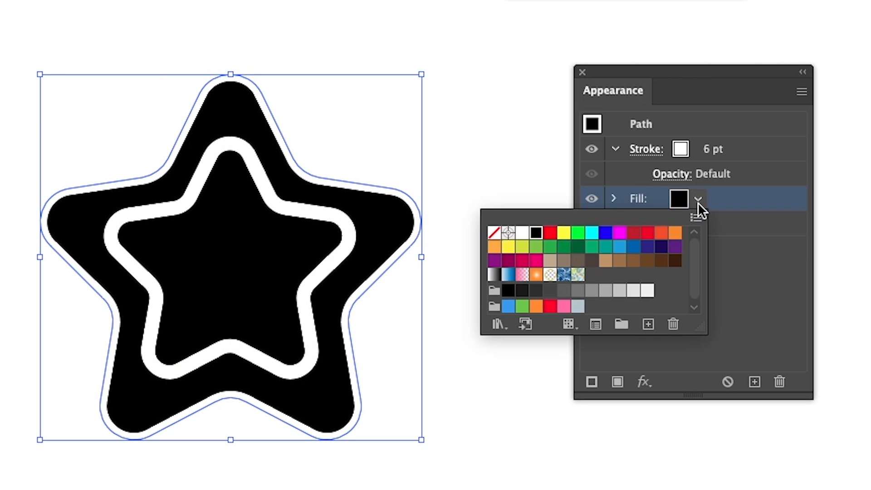
left_click(493, 232)
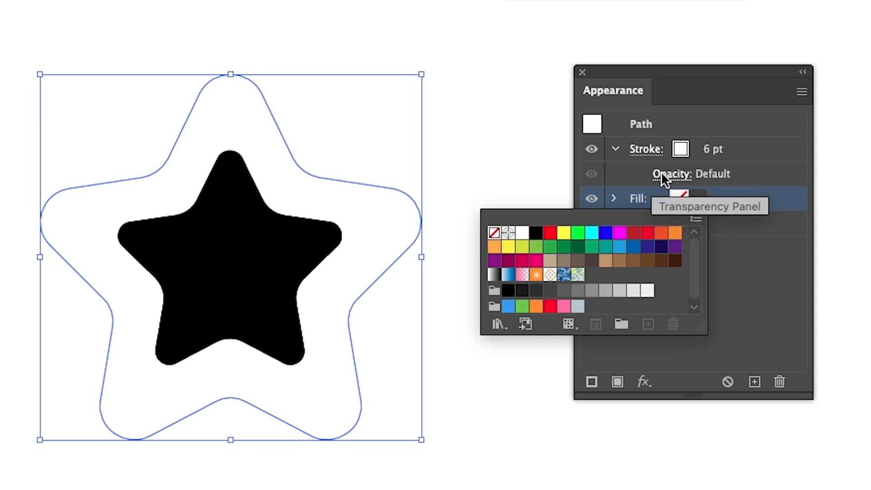
left_click(679, 149)
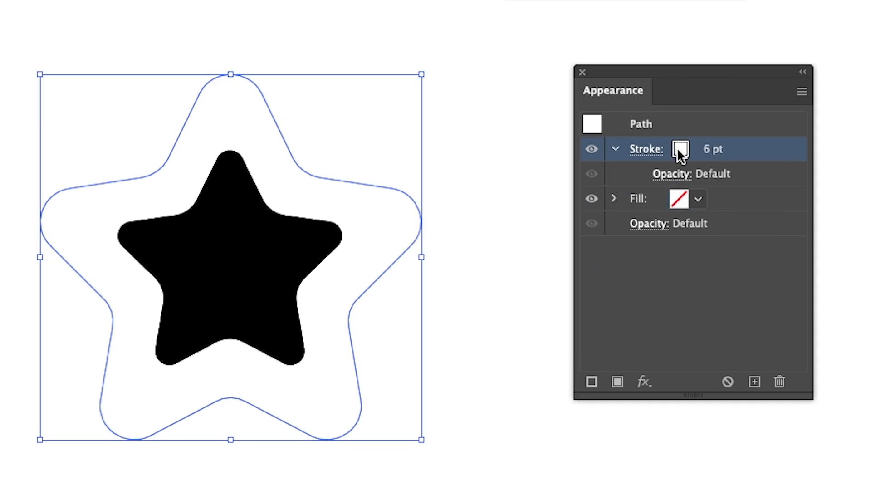
left_click(679, 149)
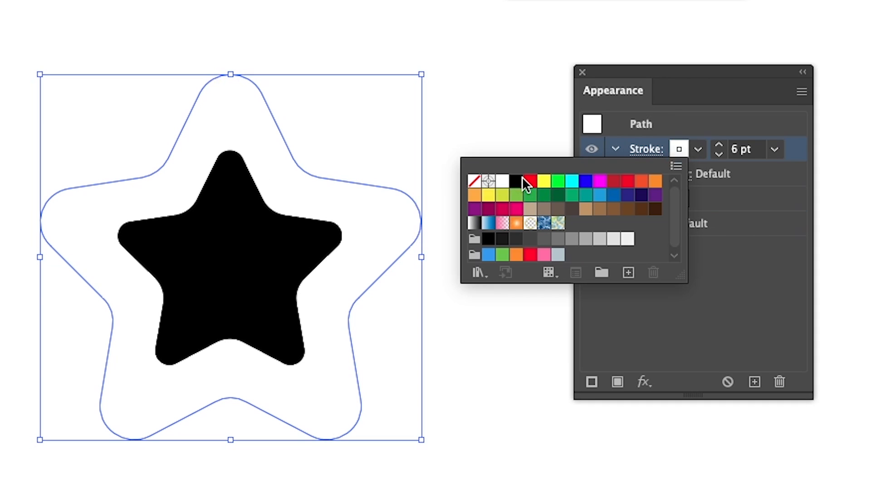
left_click(515, 181)
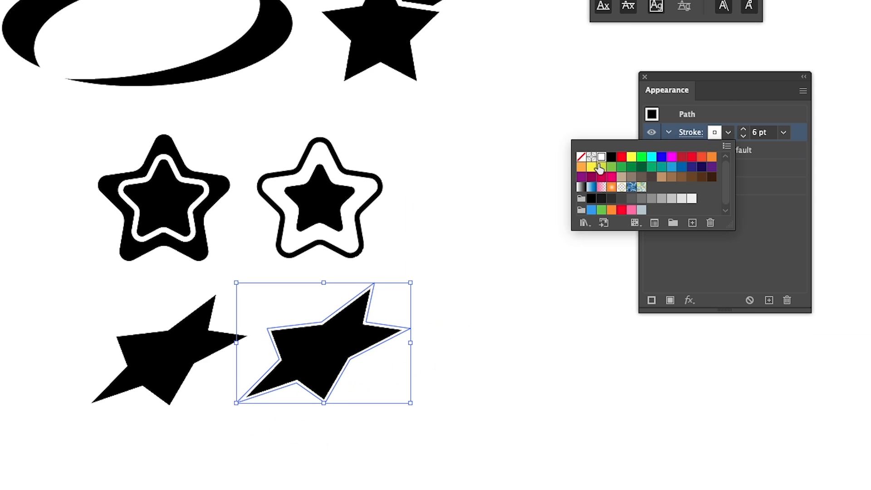
Remove the slanted star copy's fill and raise its black stroke to 0.75 pt
left_click(600, 156)
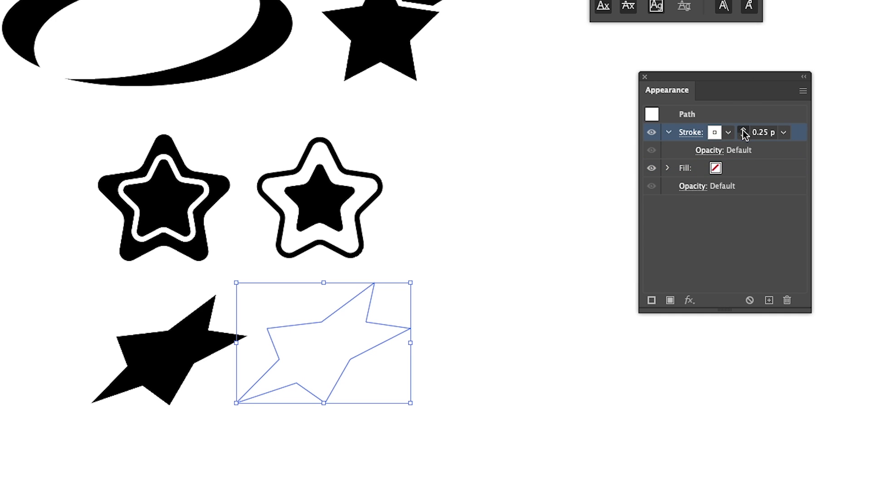
left_click(715, 133)
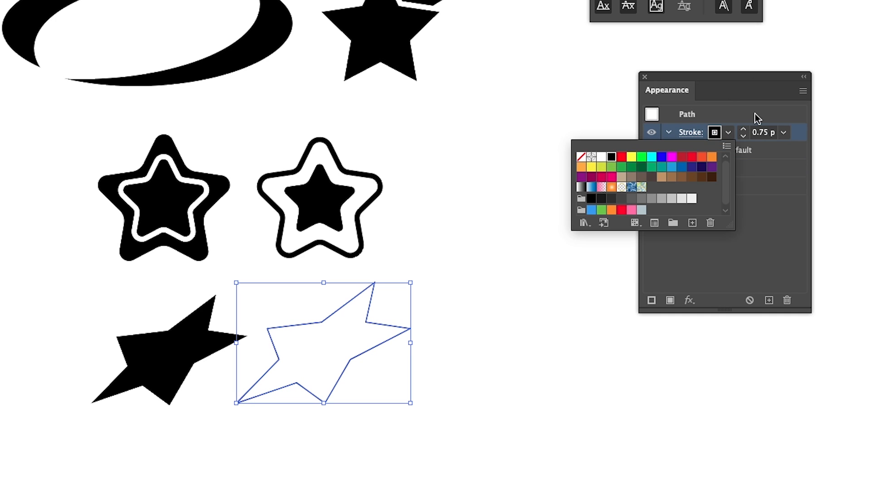